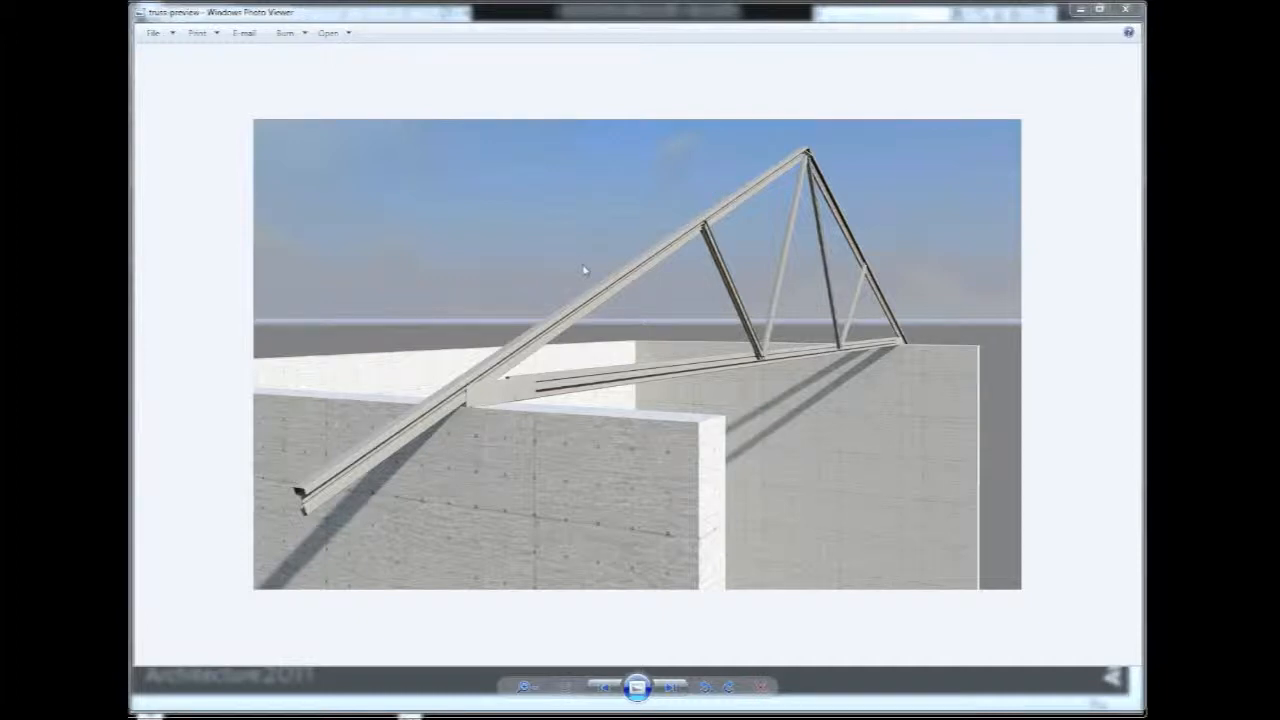
mouse_move(398, 443)
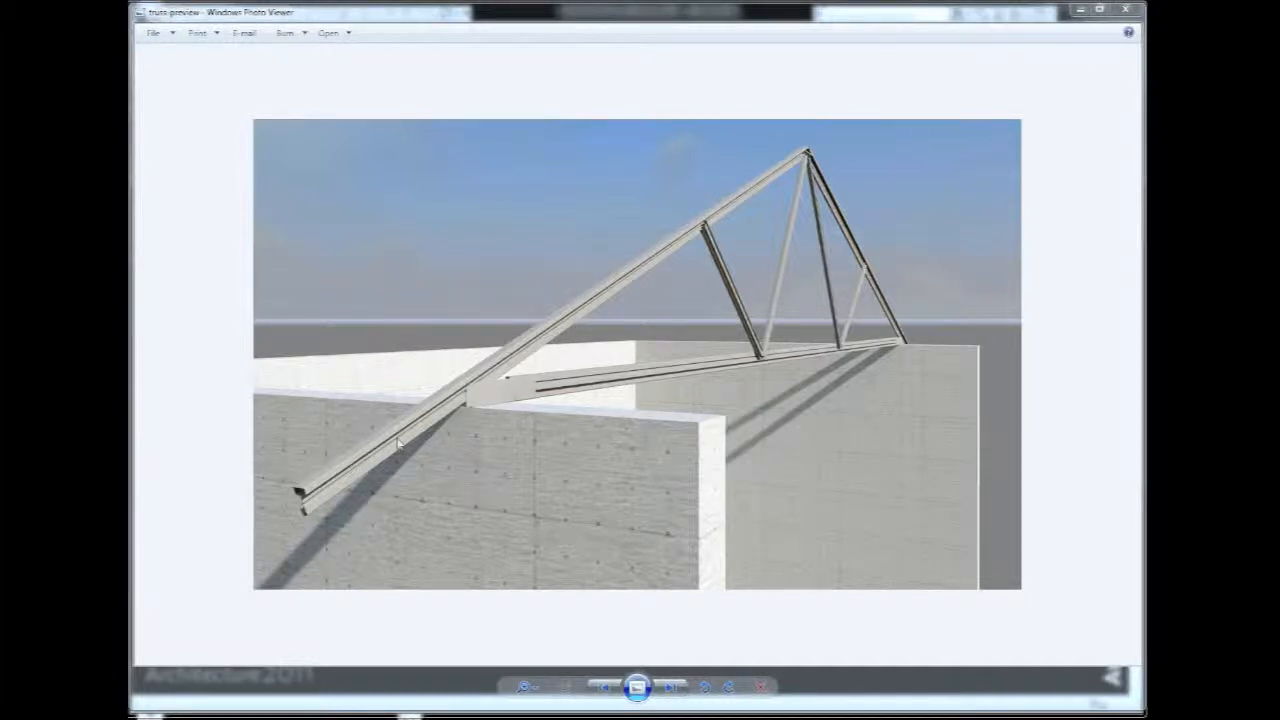
mouse_move(575, 398)
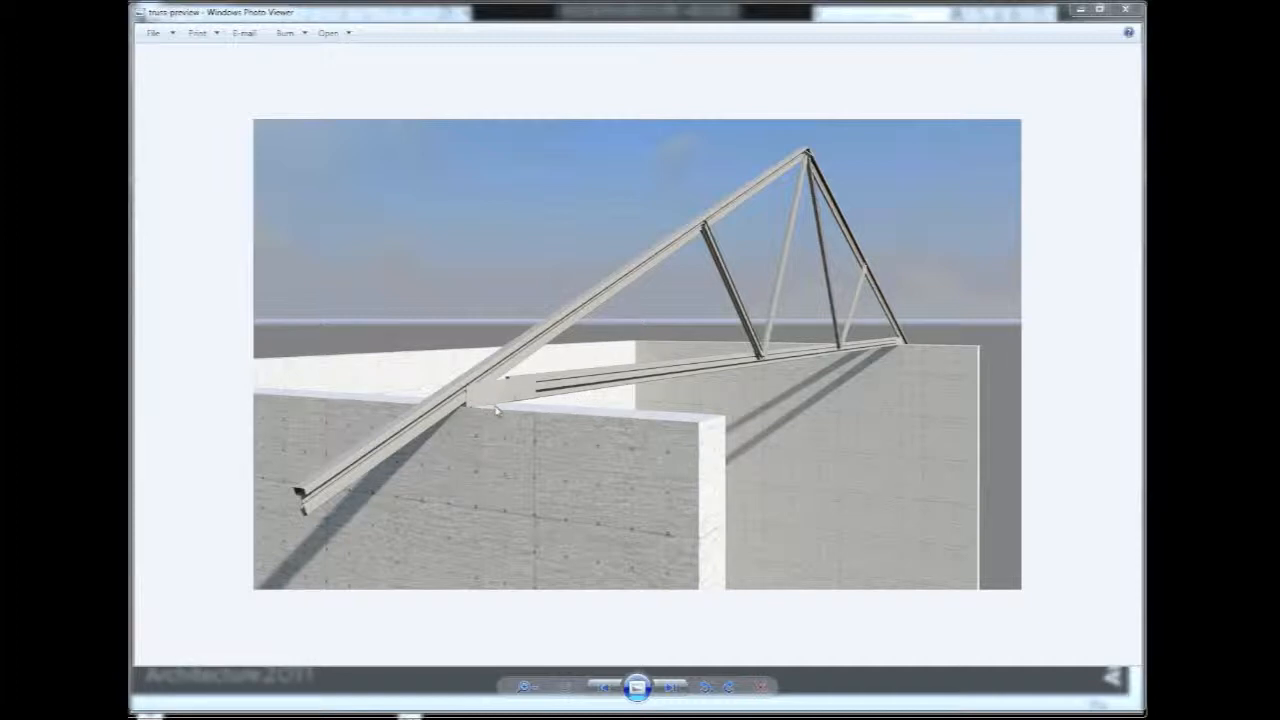
mouse_move(668, 230)
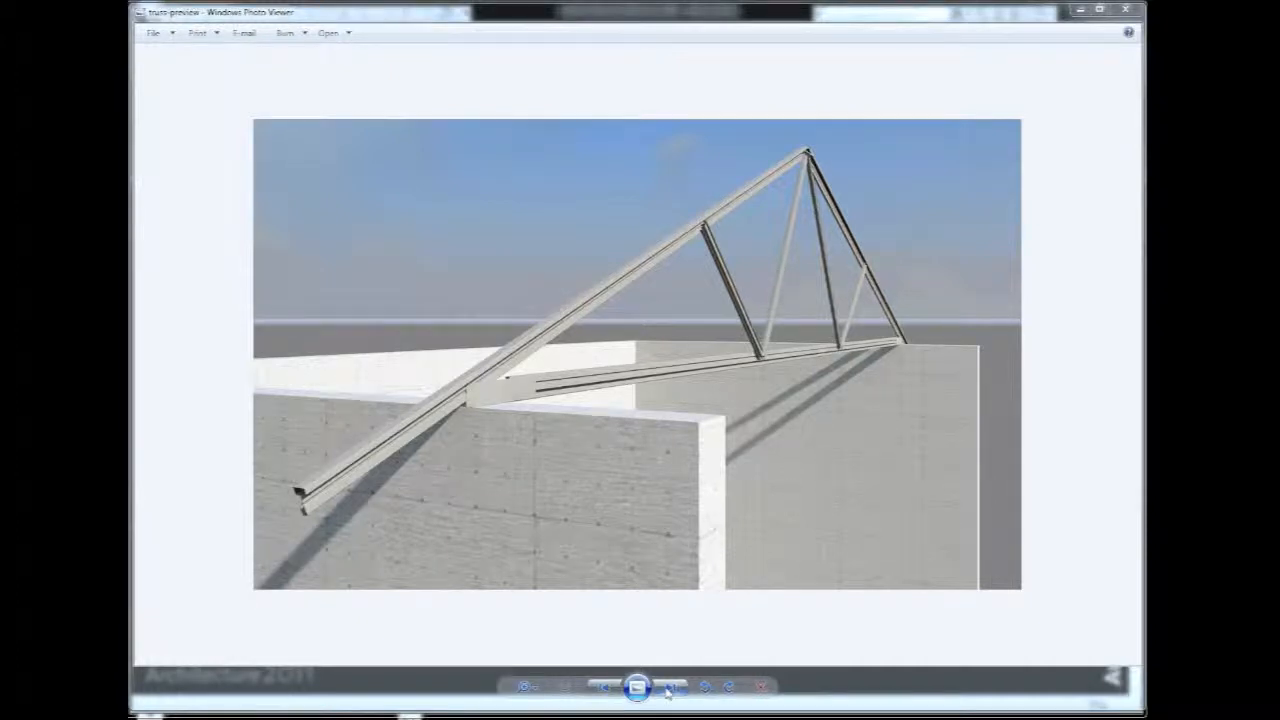
Load all three Aegis truss .rfa families from the Desktop aegis-truss-components folder.
left_click(674, 687)
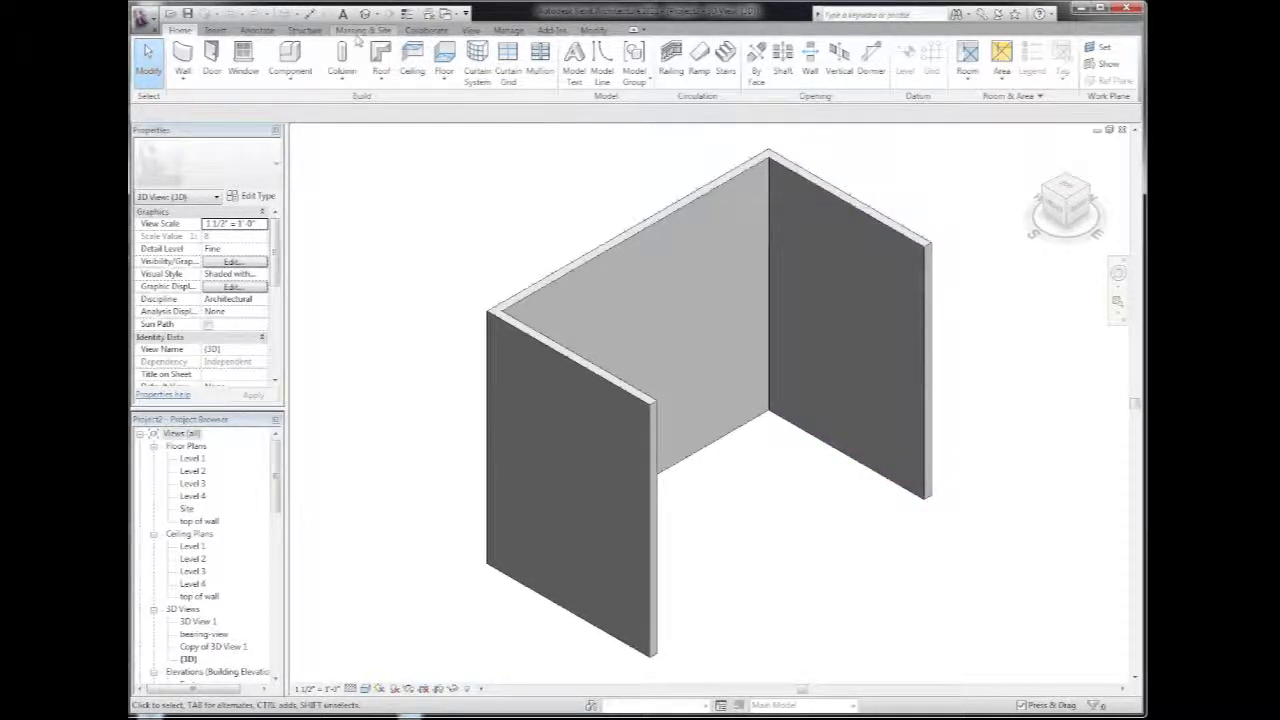
left_click(215, 29)
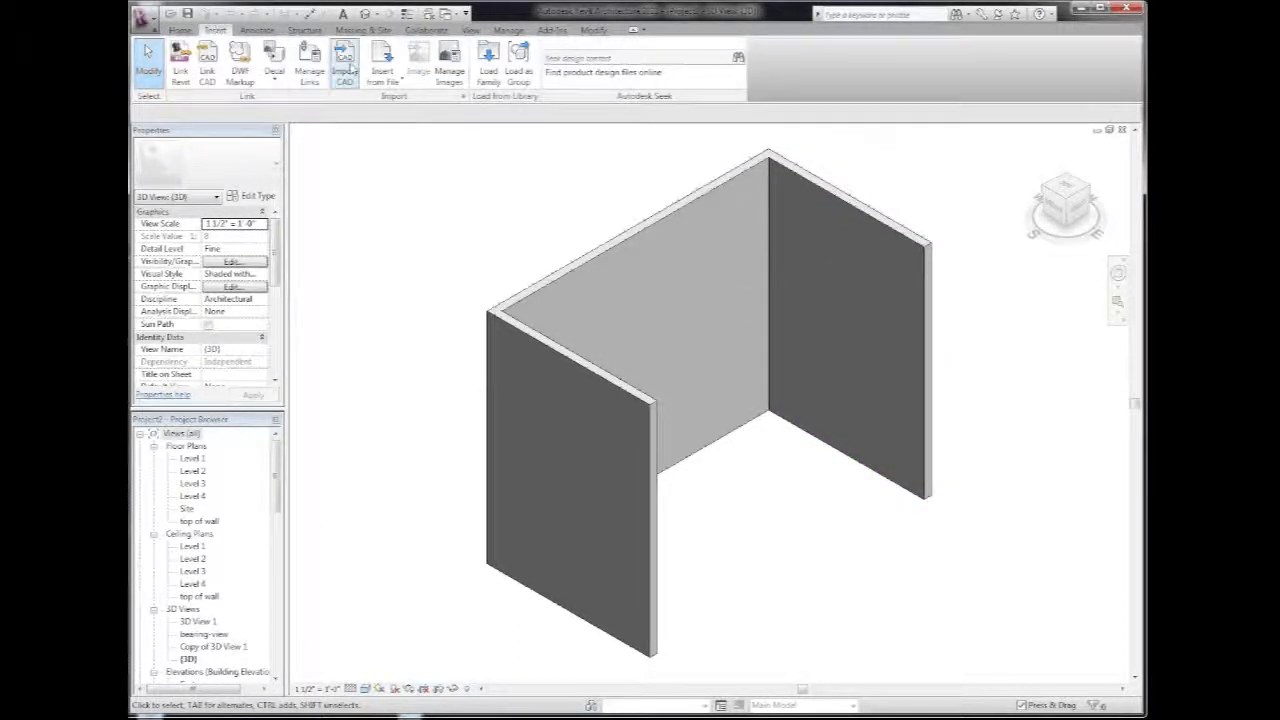
mouse_move(488, 60)
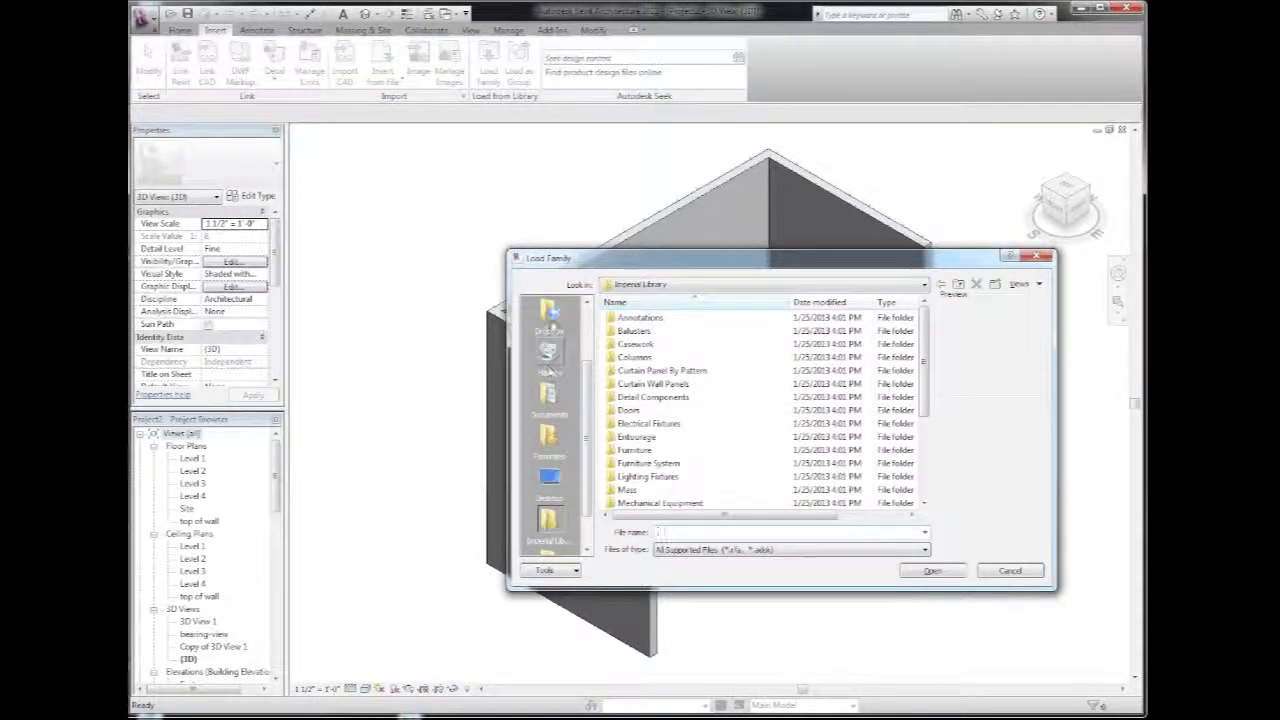
left_click(548, 490)
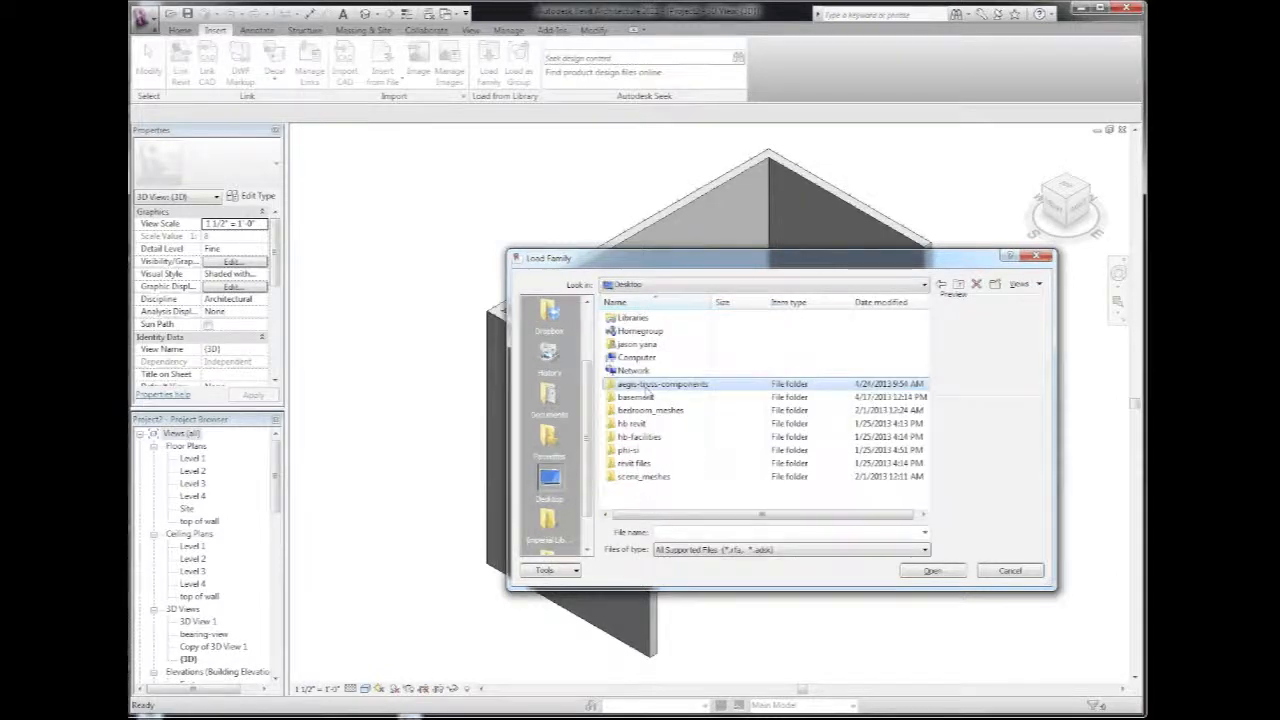
double_click(662, 384)
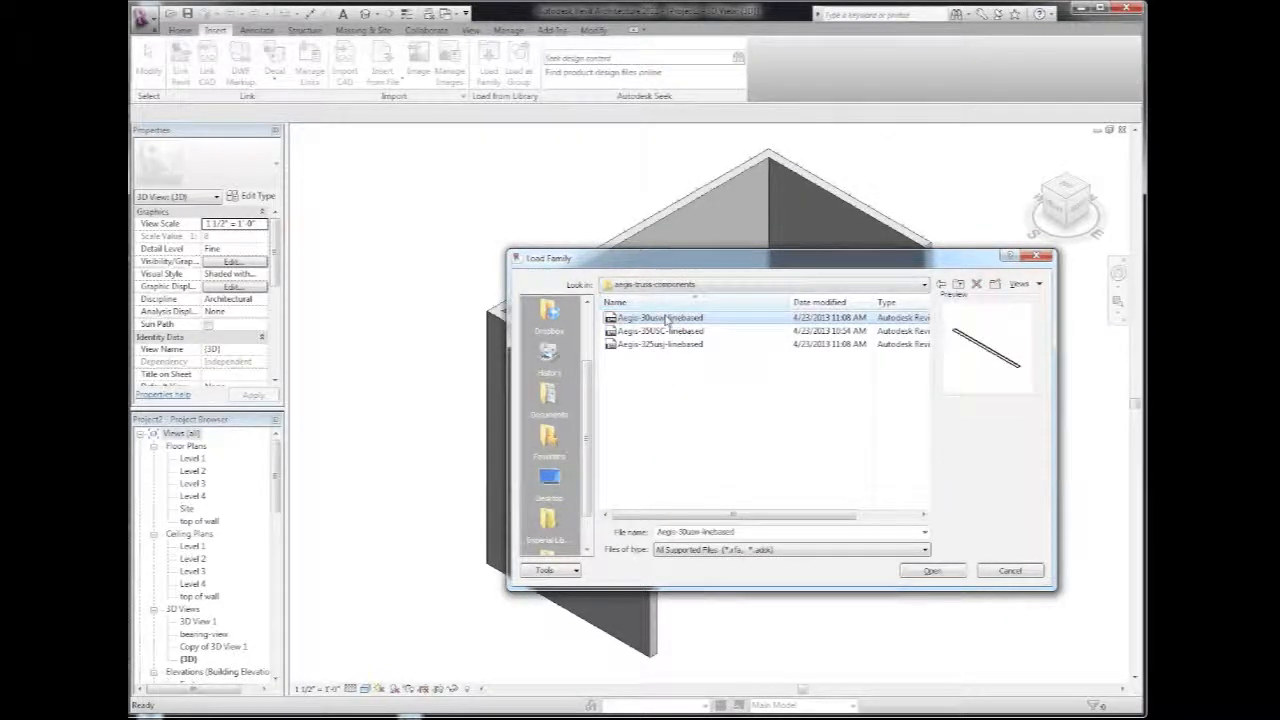
mouse_move(665, 320)
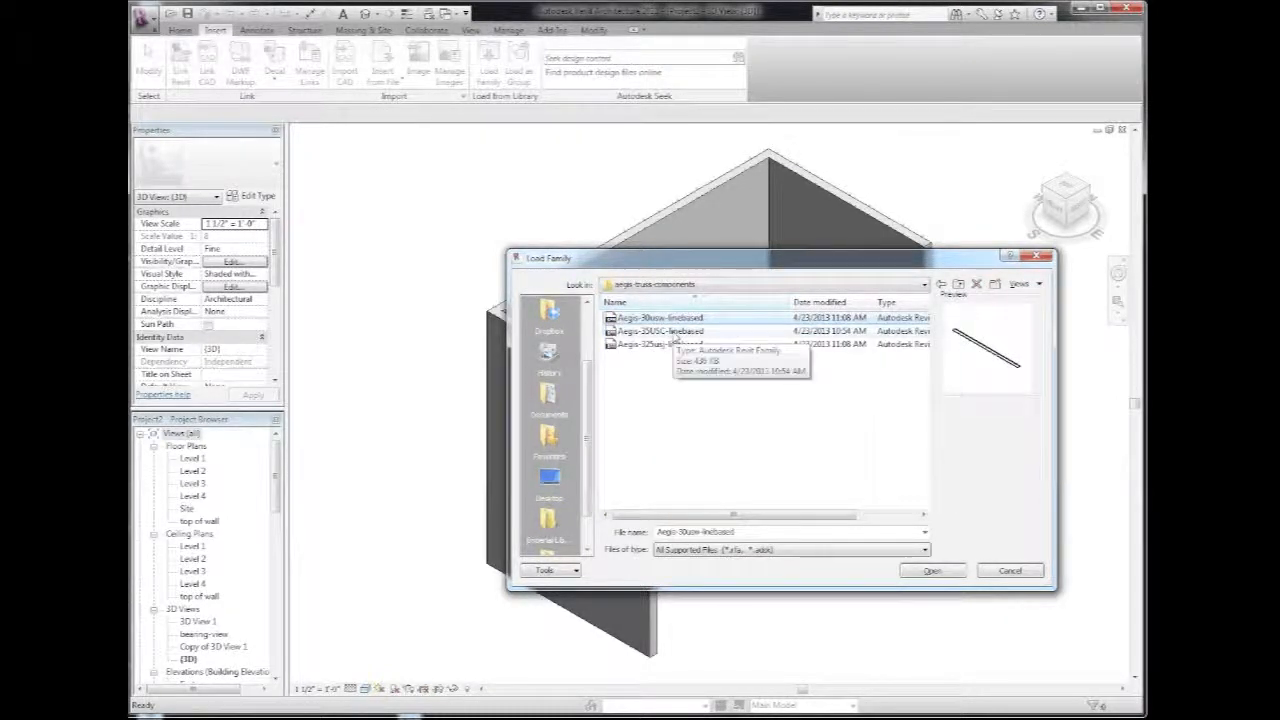
left_click(658, 331)
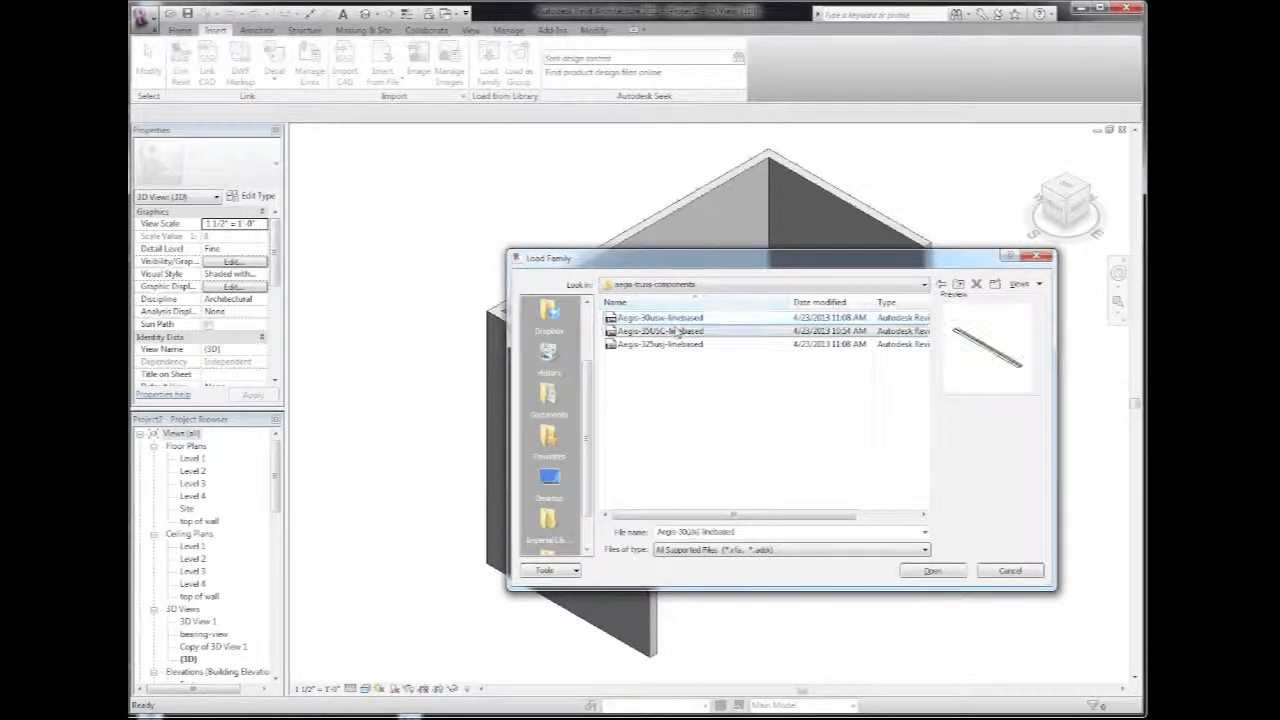
left_click(660, 331)
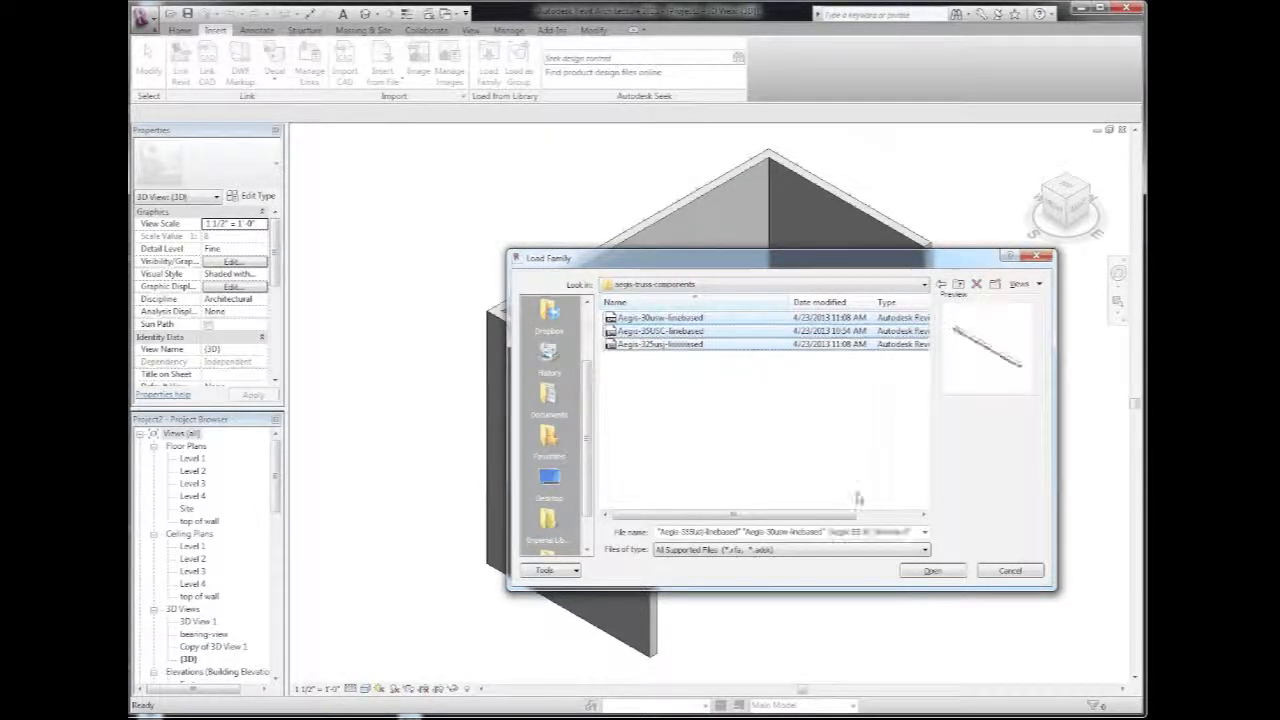
left_click(930, 570)
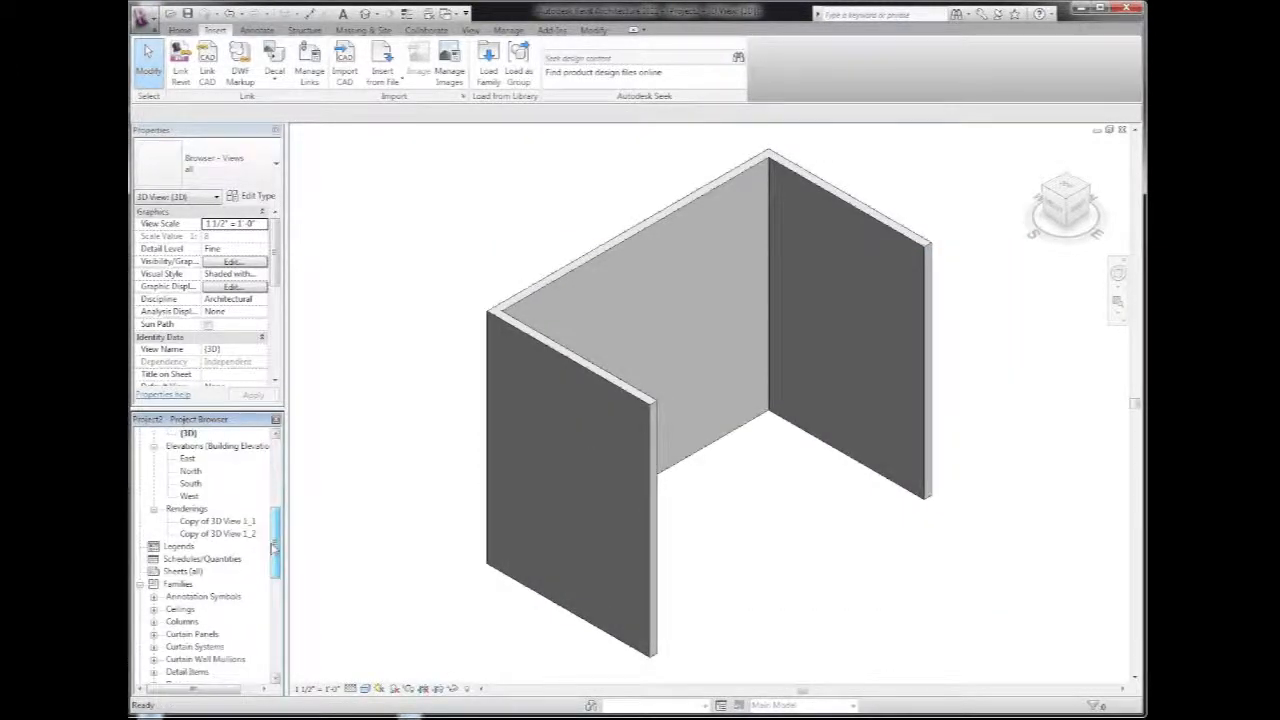
Place an Aegis-325usj-linebased bottom mount on top of the wall.
scroll("down", 3)
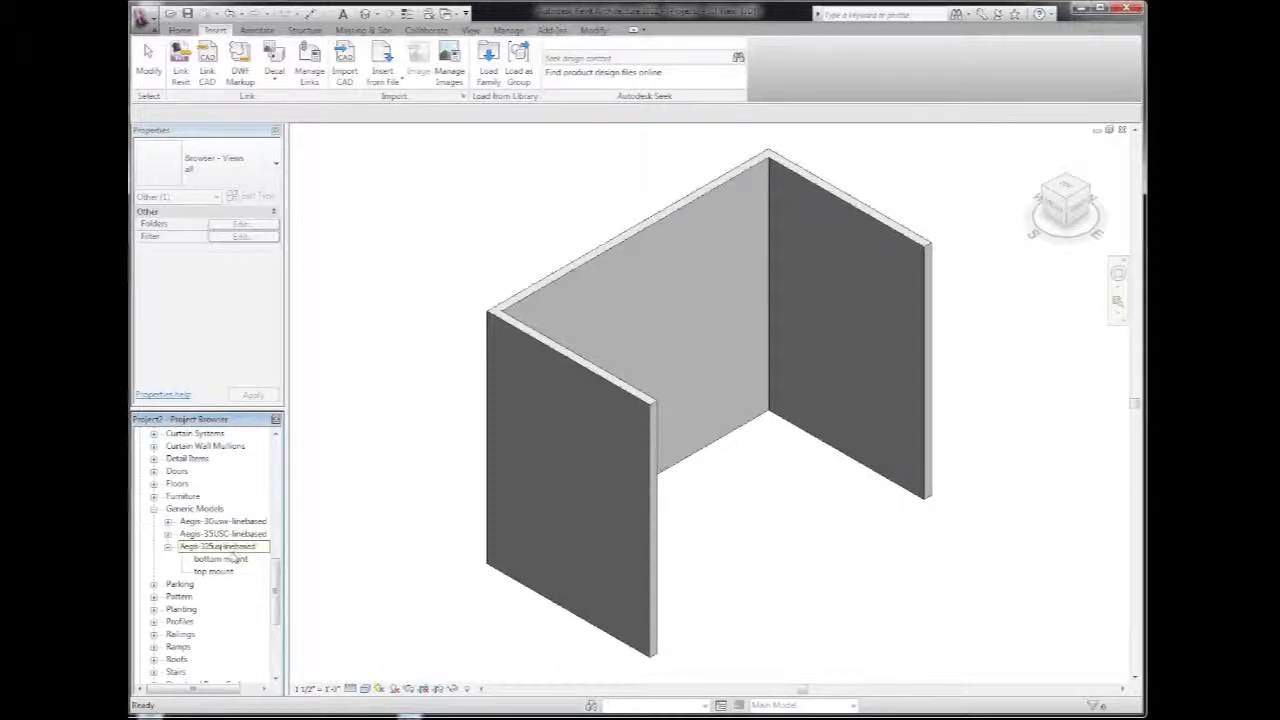
left_click(220, 559)
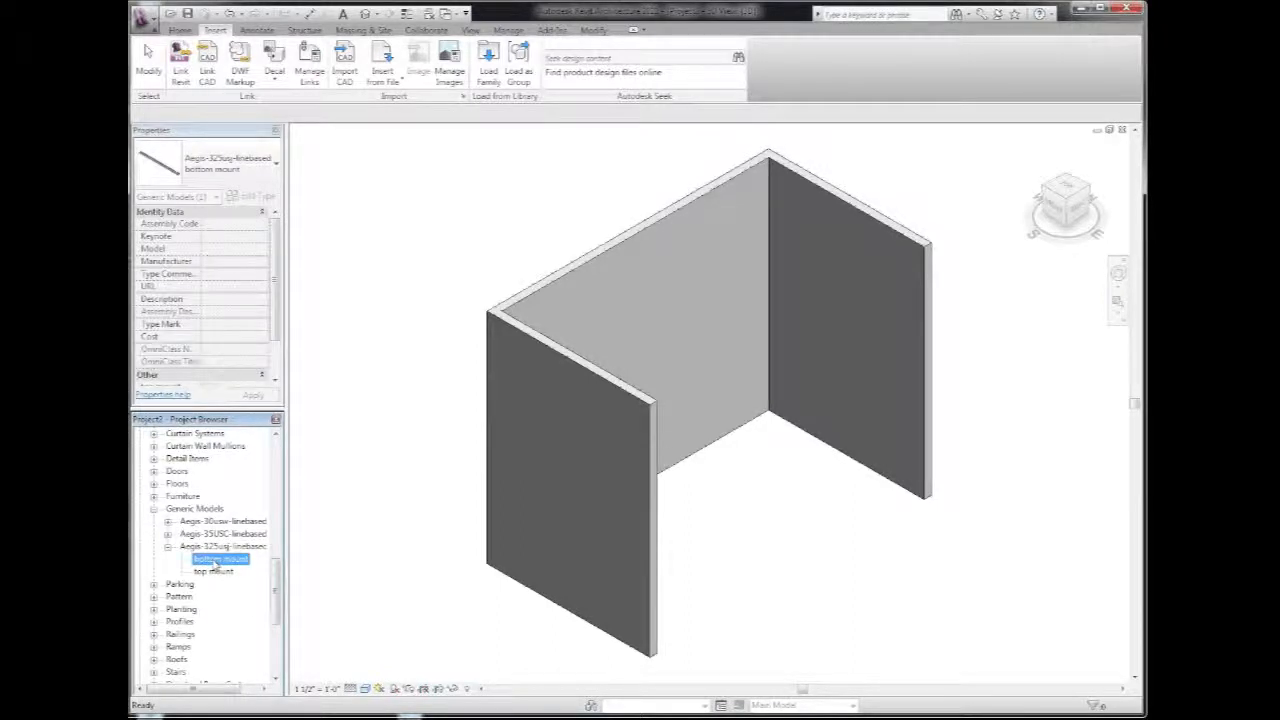
double_click(218, 558)
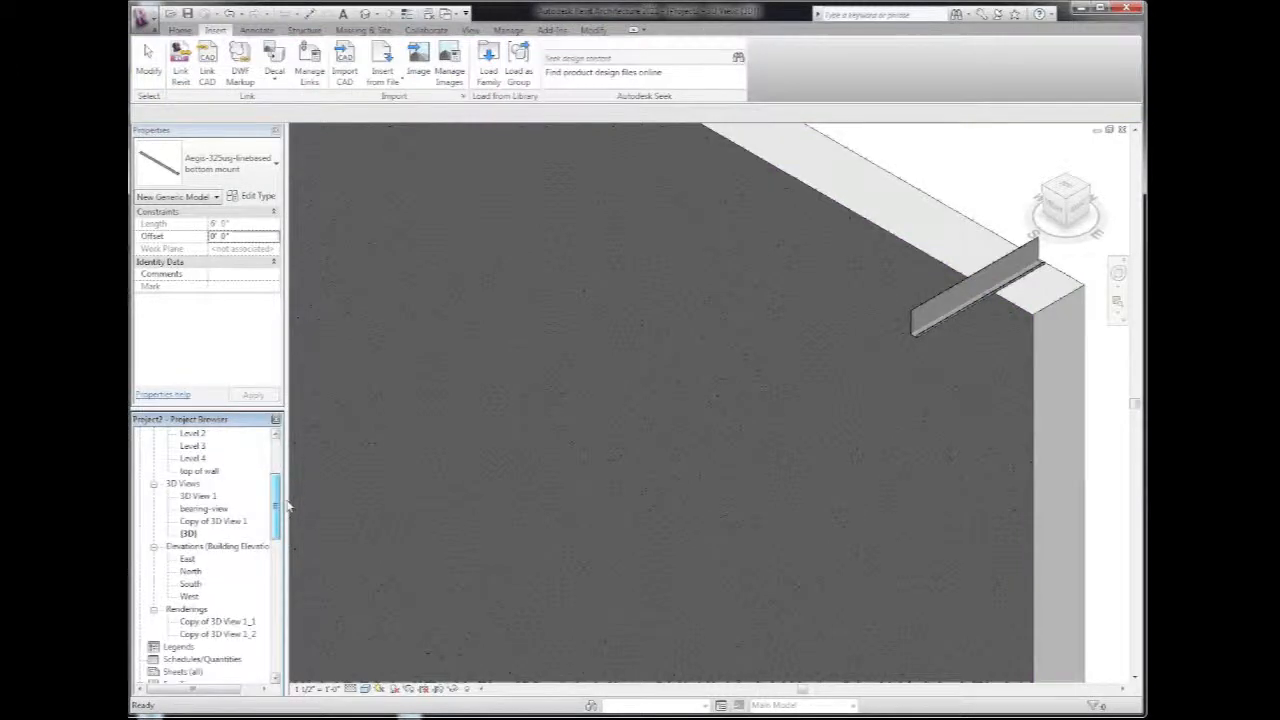
Open the East elevation view from the Project Browser.
double_click(187, 558)
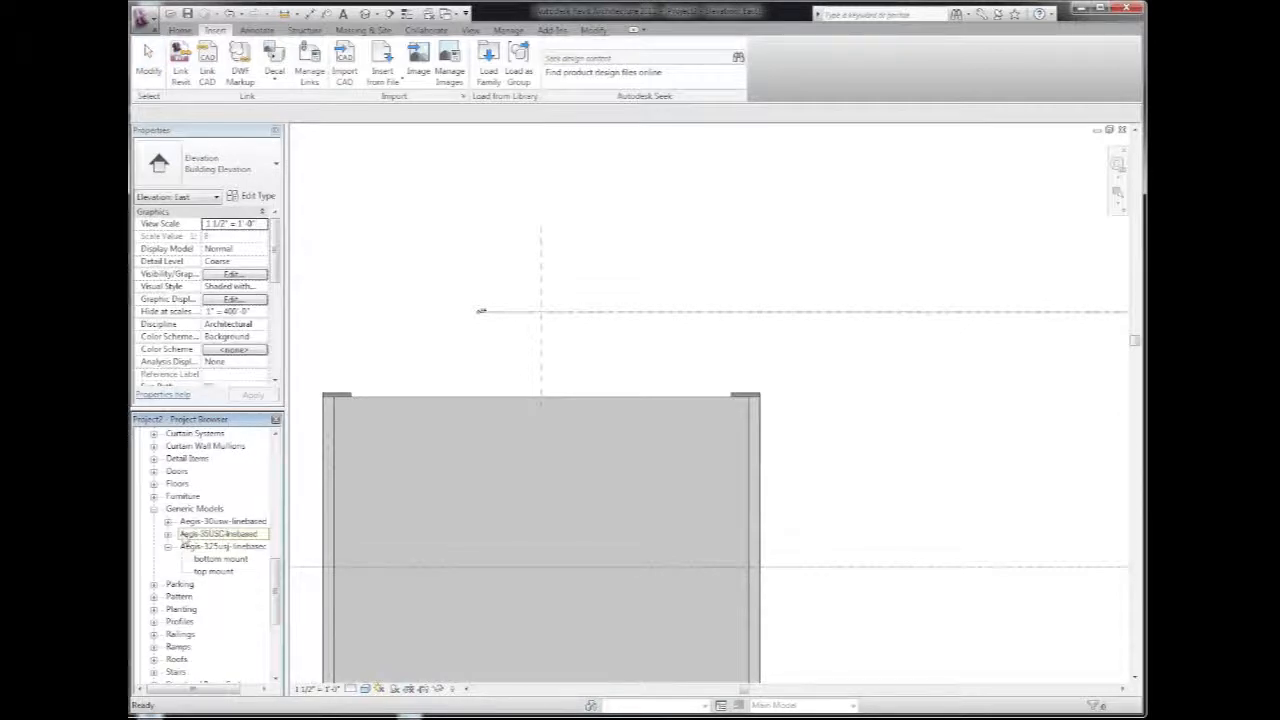
Draw the Aegis-35USC Bottom Chord along the wall top, lengthened to about 24 feet.
left_click(168, 533)
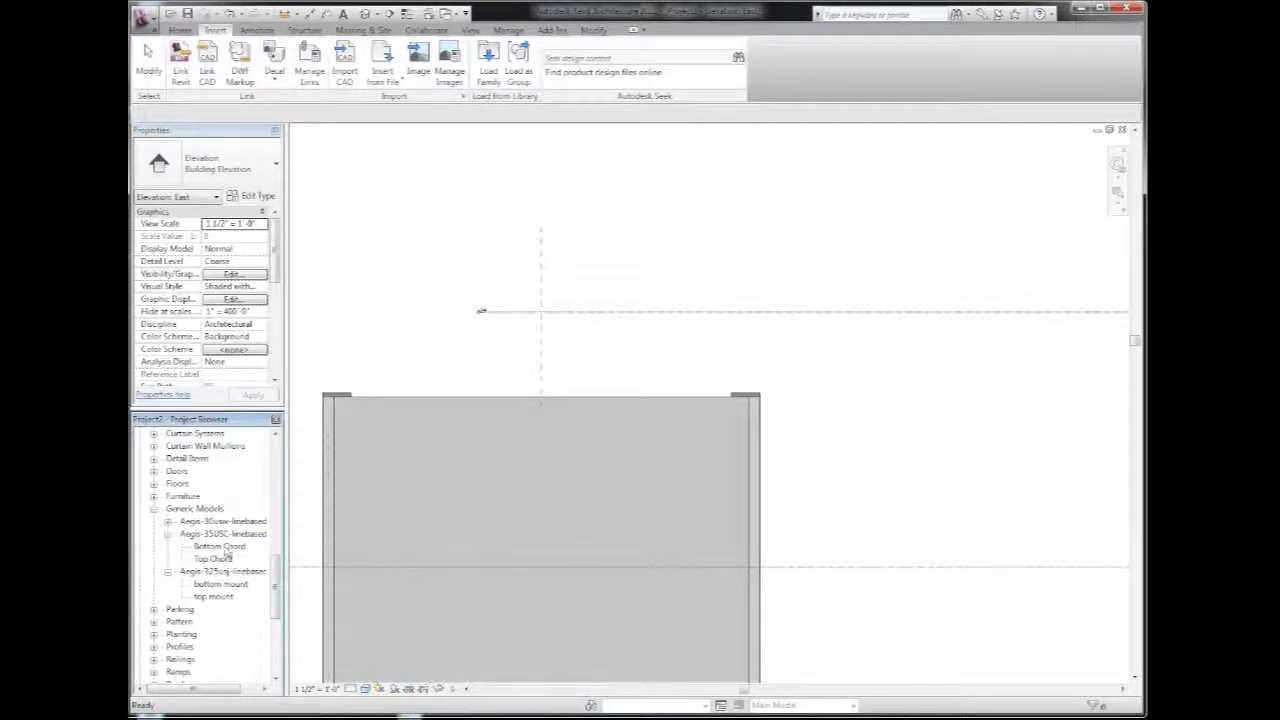
double_click(219, 546)
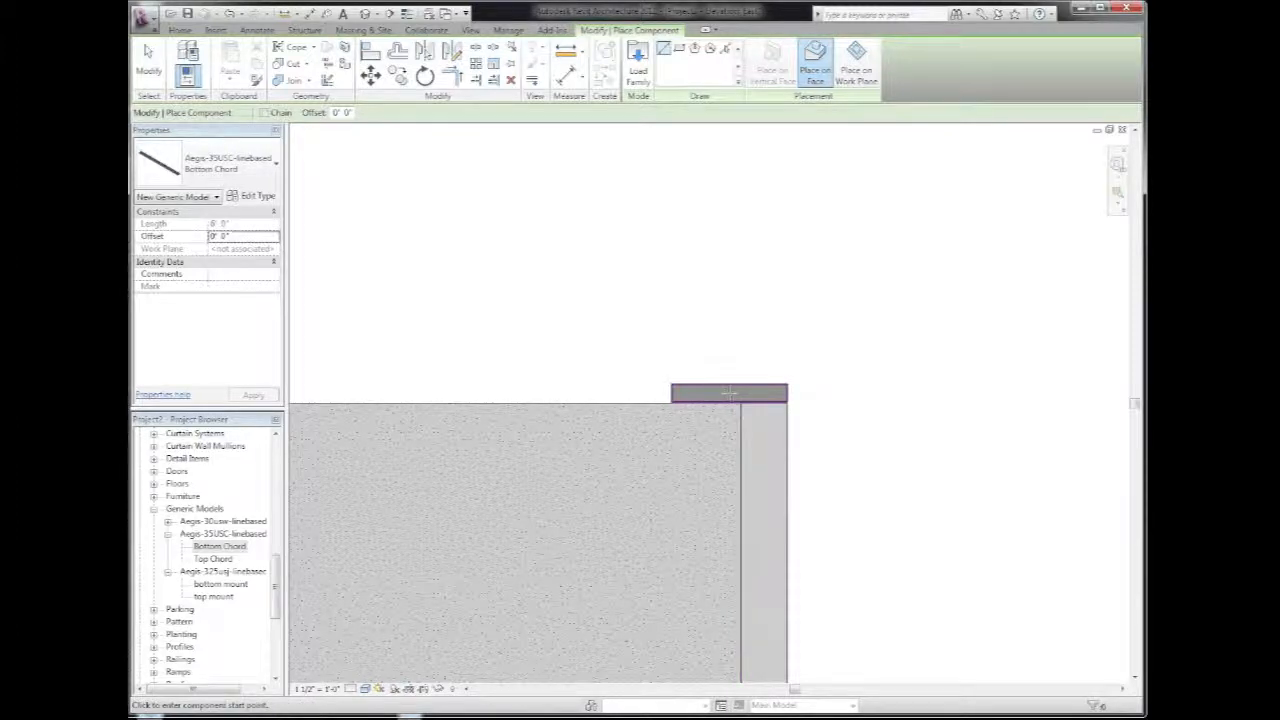
left_click_drag(730, 392, 340, 392)
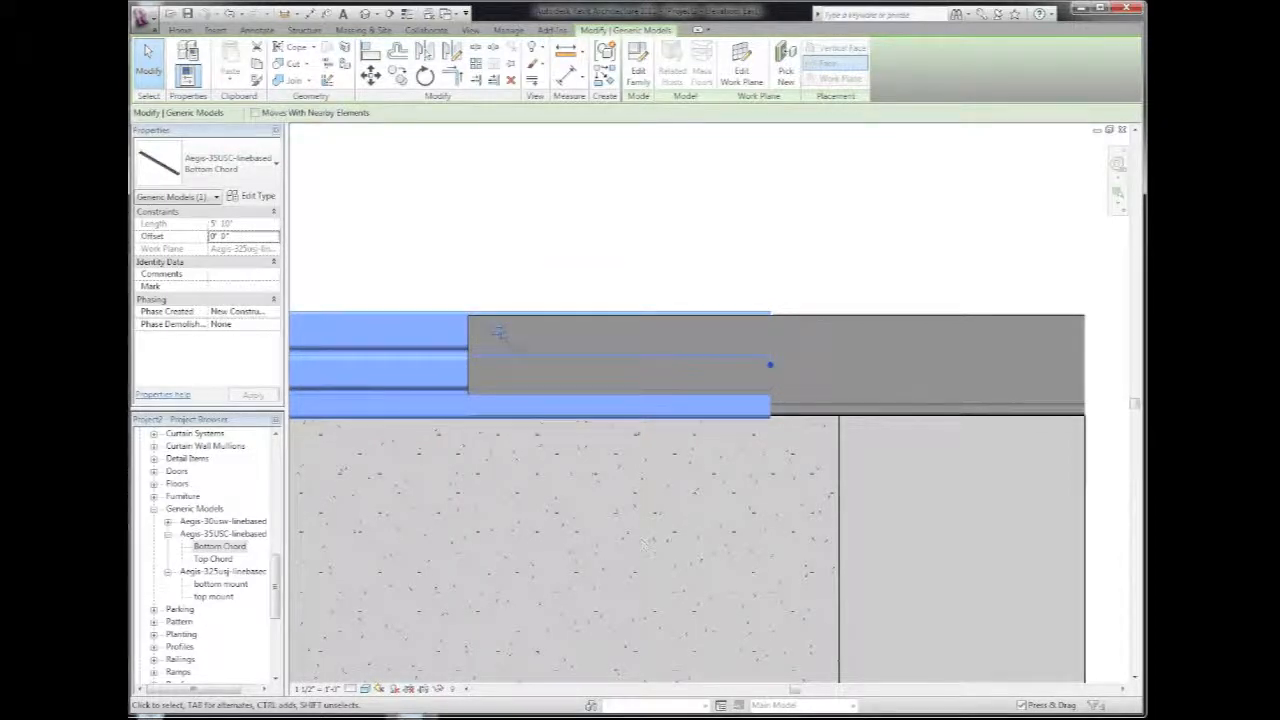
left_click(380, 688)
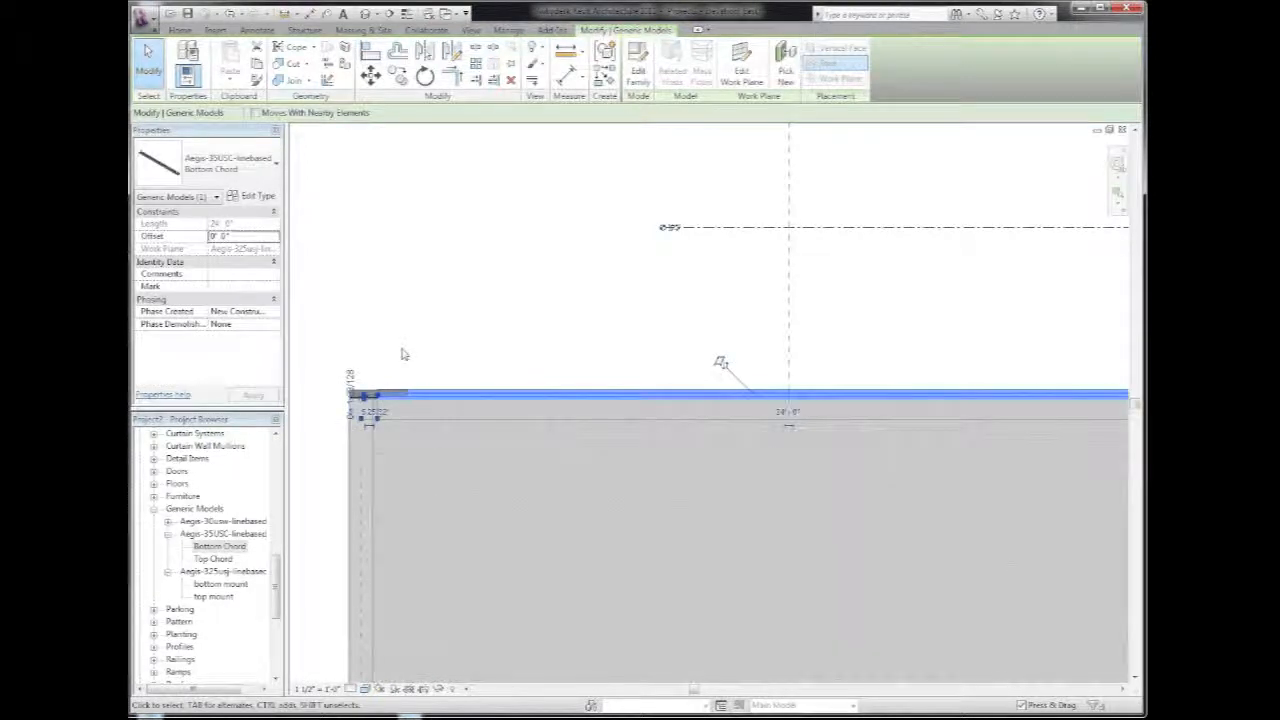
left_click(215, 29)
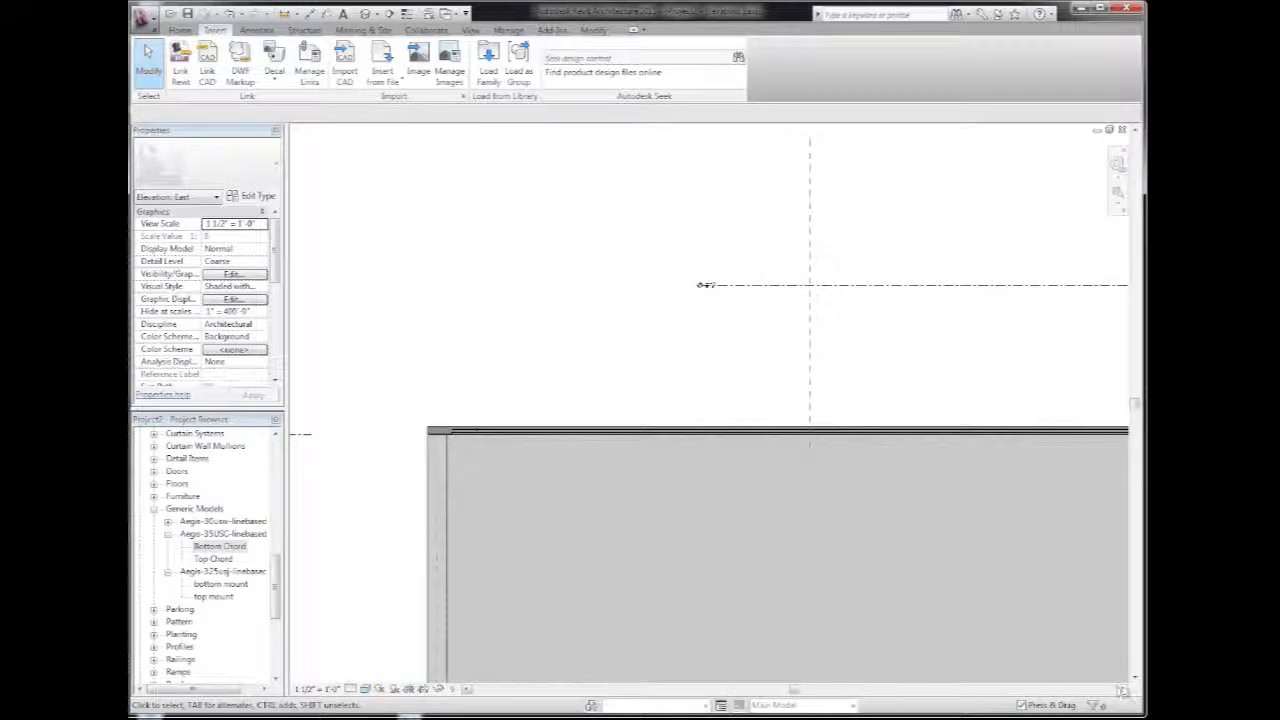
Place an Aegis-35USC Top Chord at the ridge, its lower end extended past the wall edge.
left_click(218, 521)
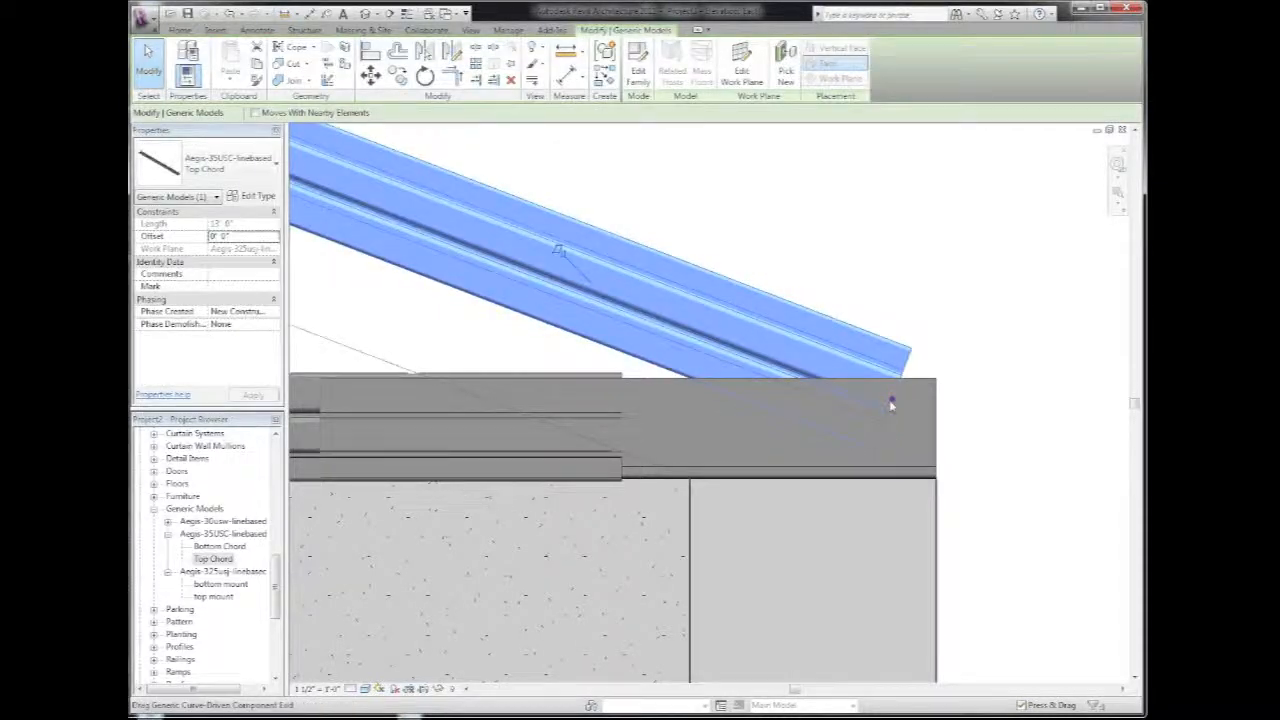
left_click_drag(890, 403, 1070, 542)
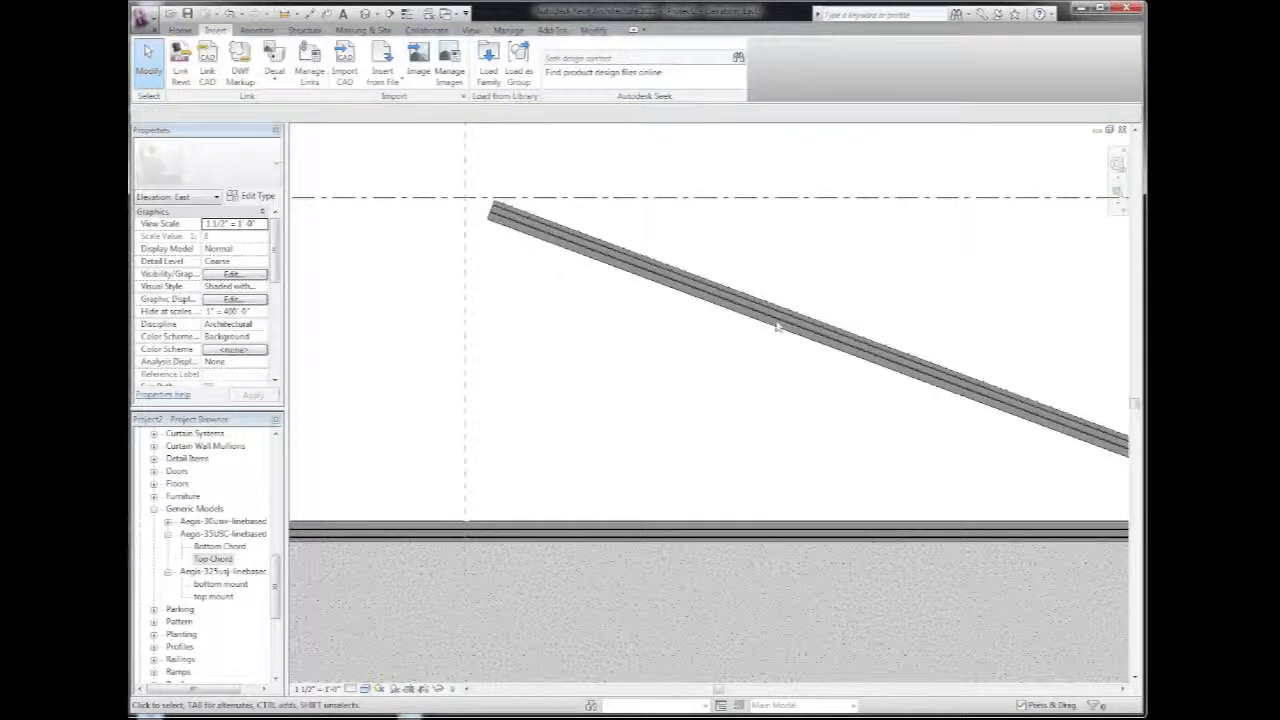
left_click(780, 328)
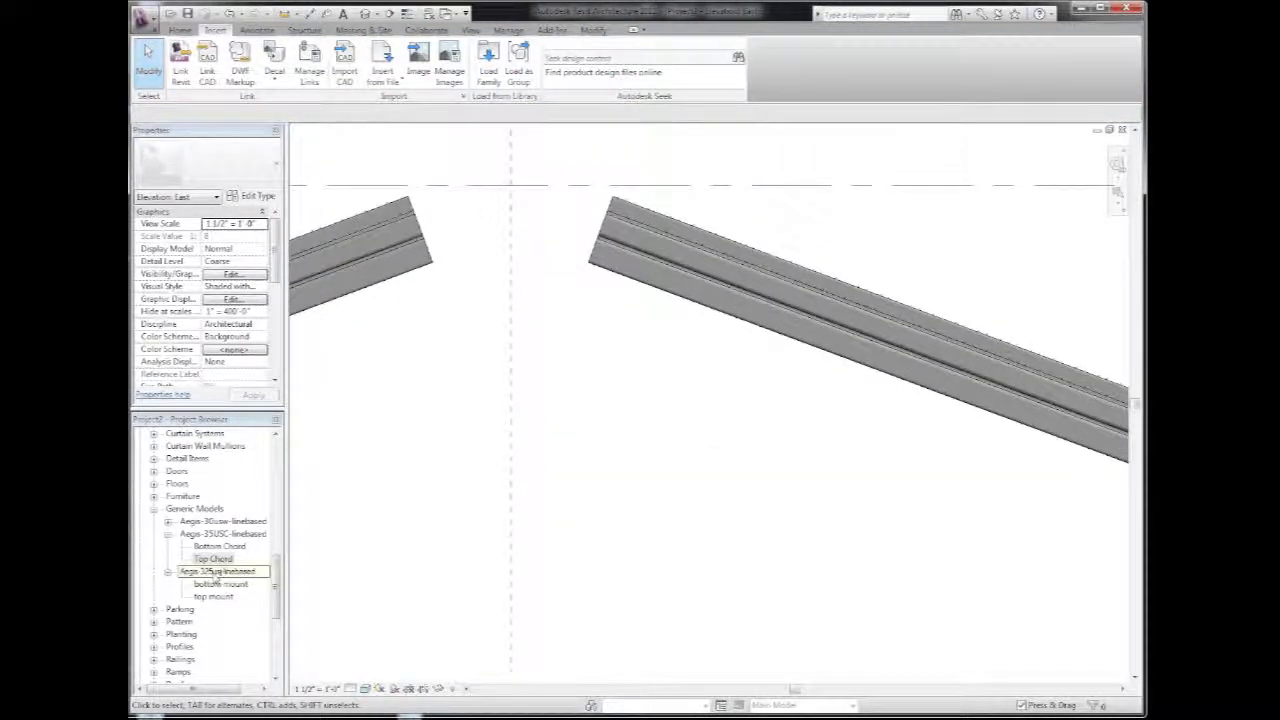
Place the Aegis-325usj top mount connector at the ridge between both top chords.
left_click(213, 596)
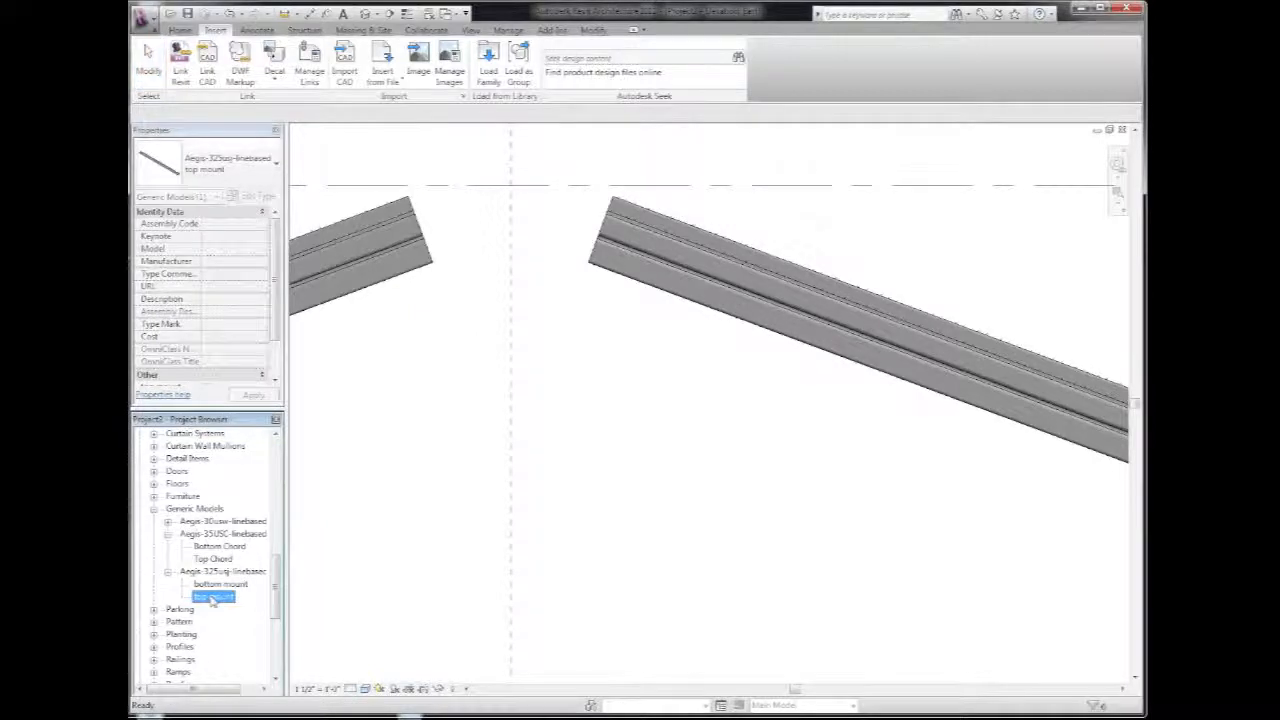
double_click(213, 596)
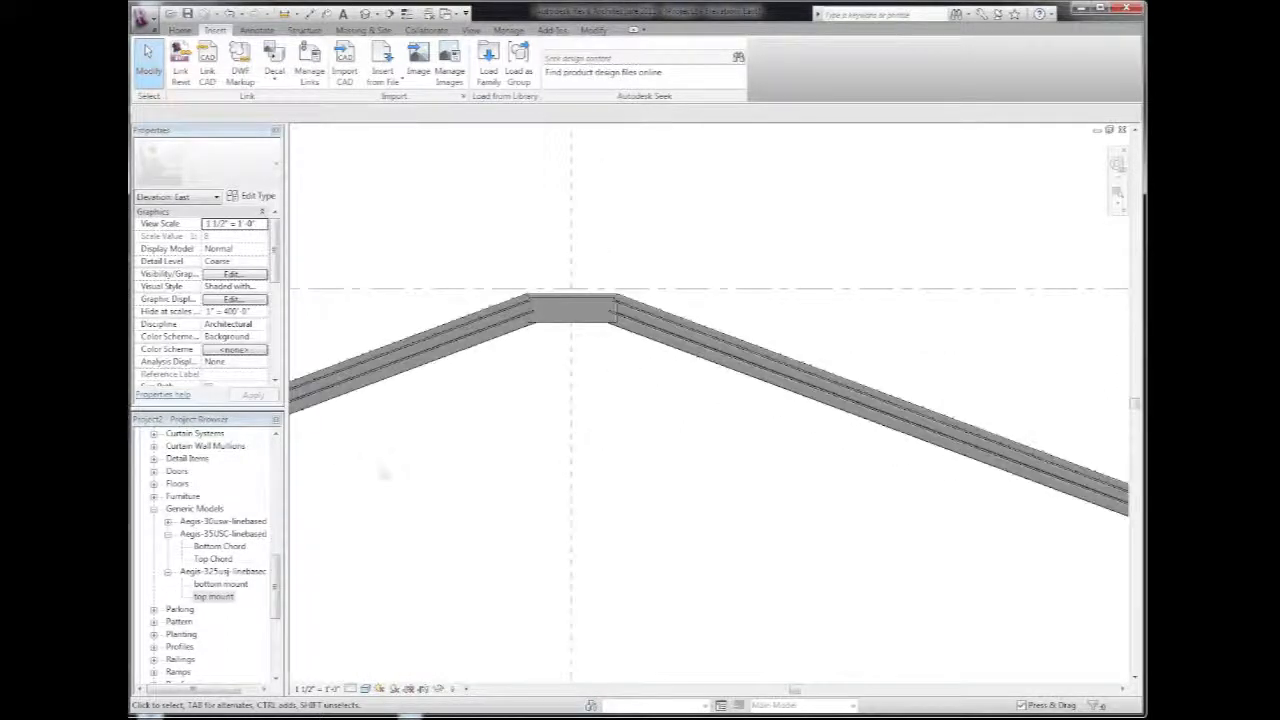
left_click(213, 609)
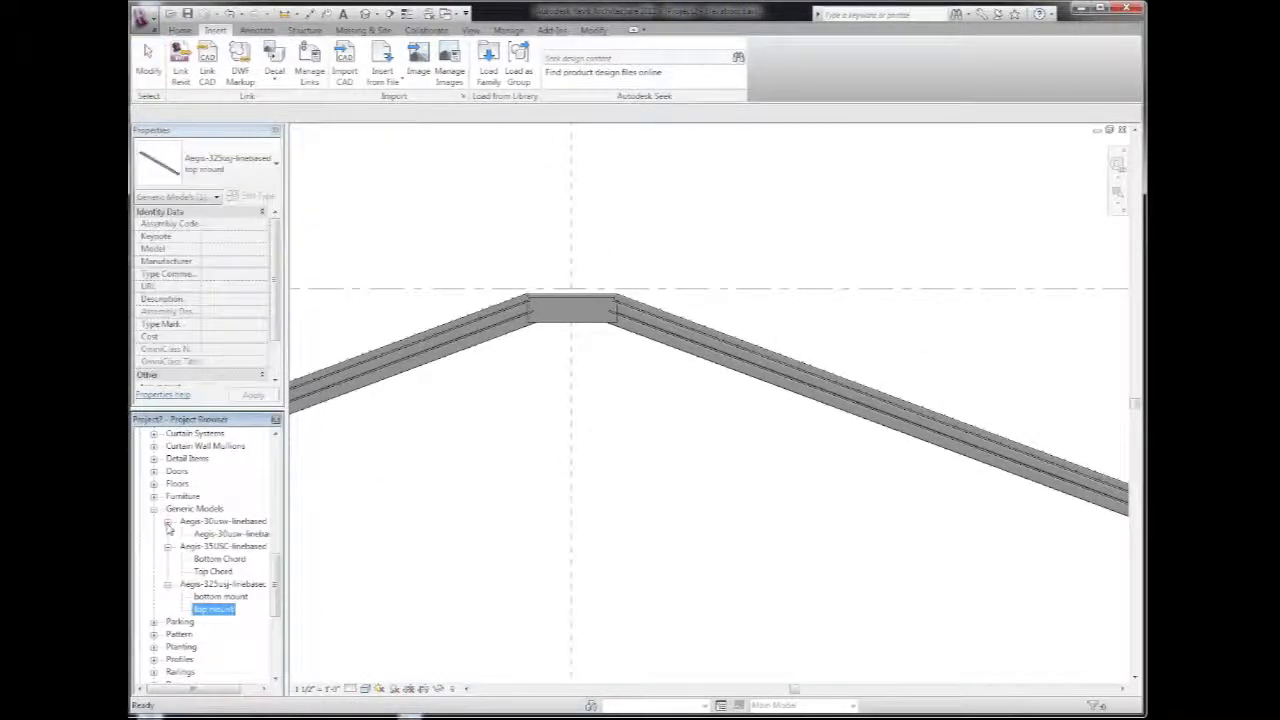
Draw two diagonal Aegis-30usw web members between the bottom and top chords.
left_click(232, 533)
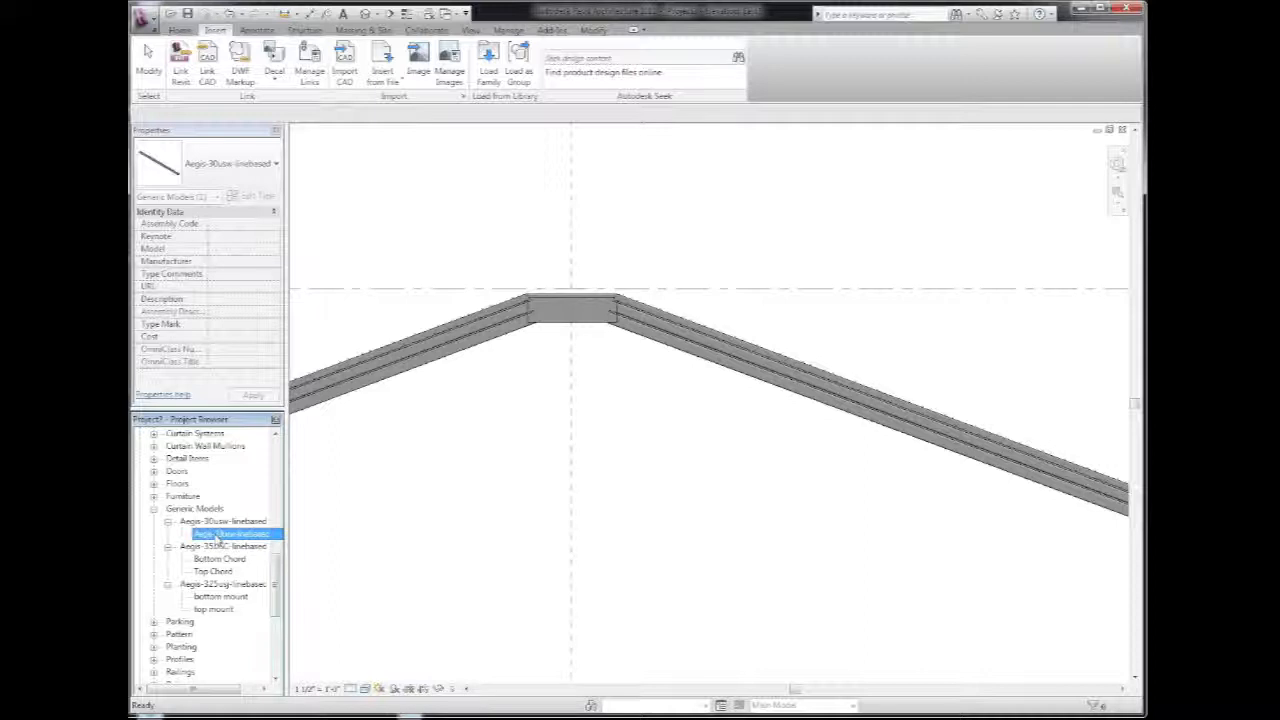
double_click(232, 533)
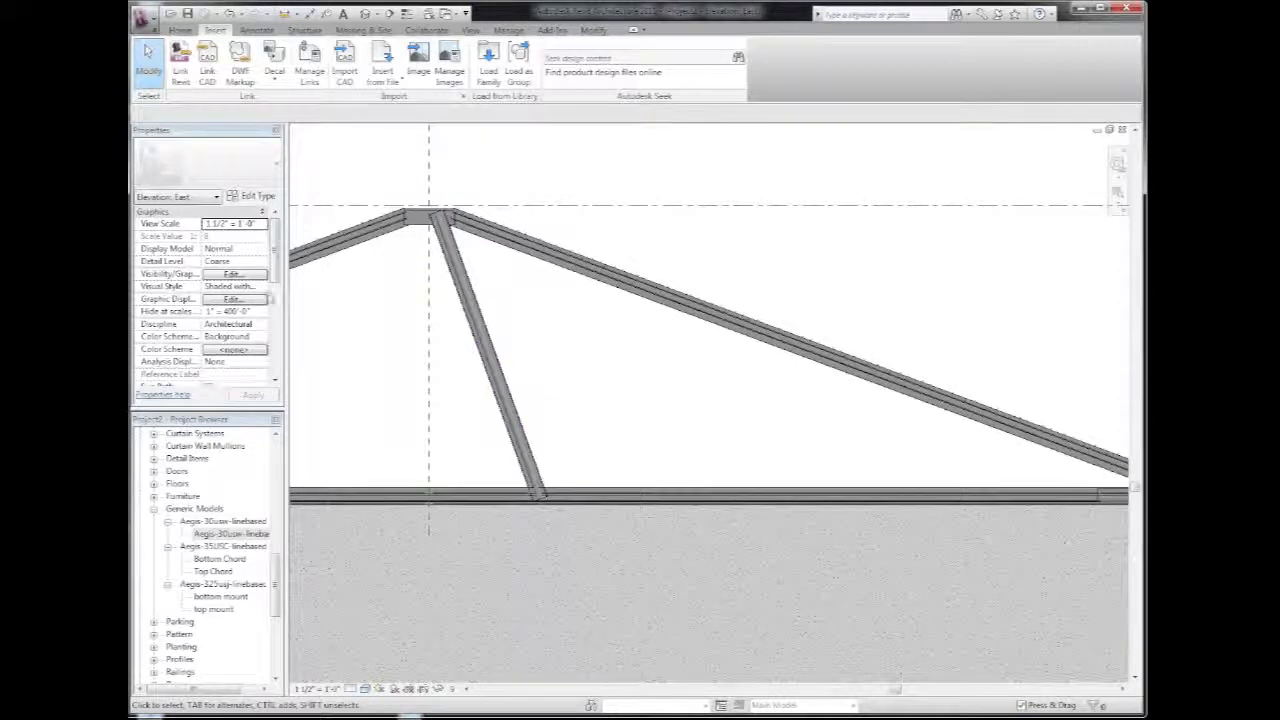
left_click(225, 533)
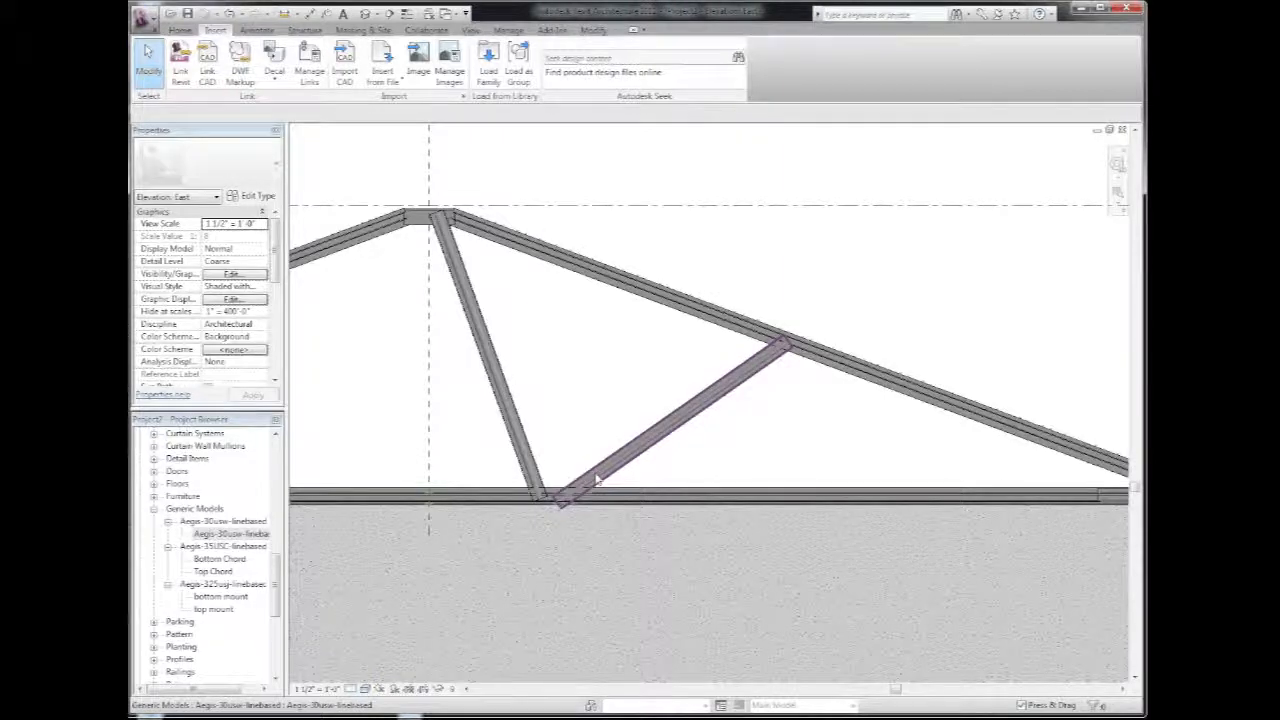
left_click(660, 420)
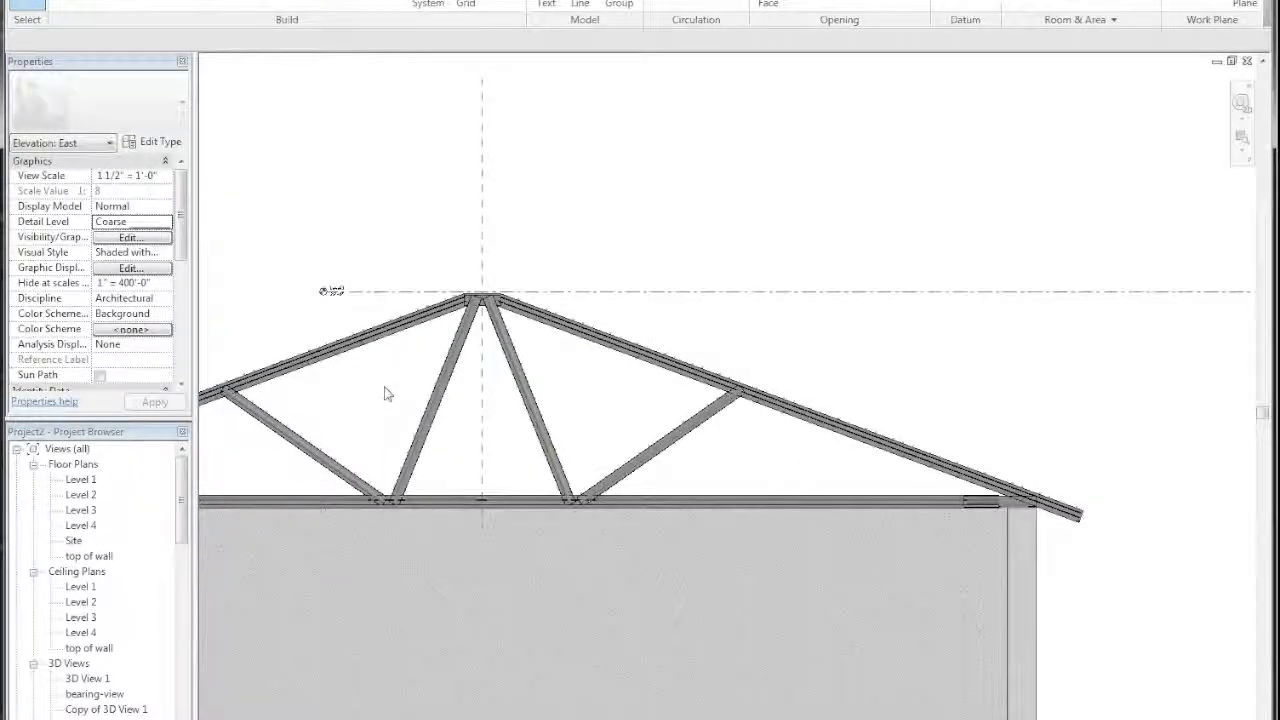
Remove the ridge top mount connector and reselect the Aegis-325usj top mount type.
left_click(300, 440)
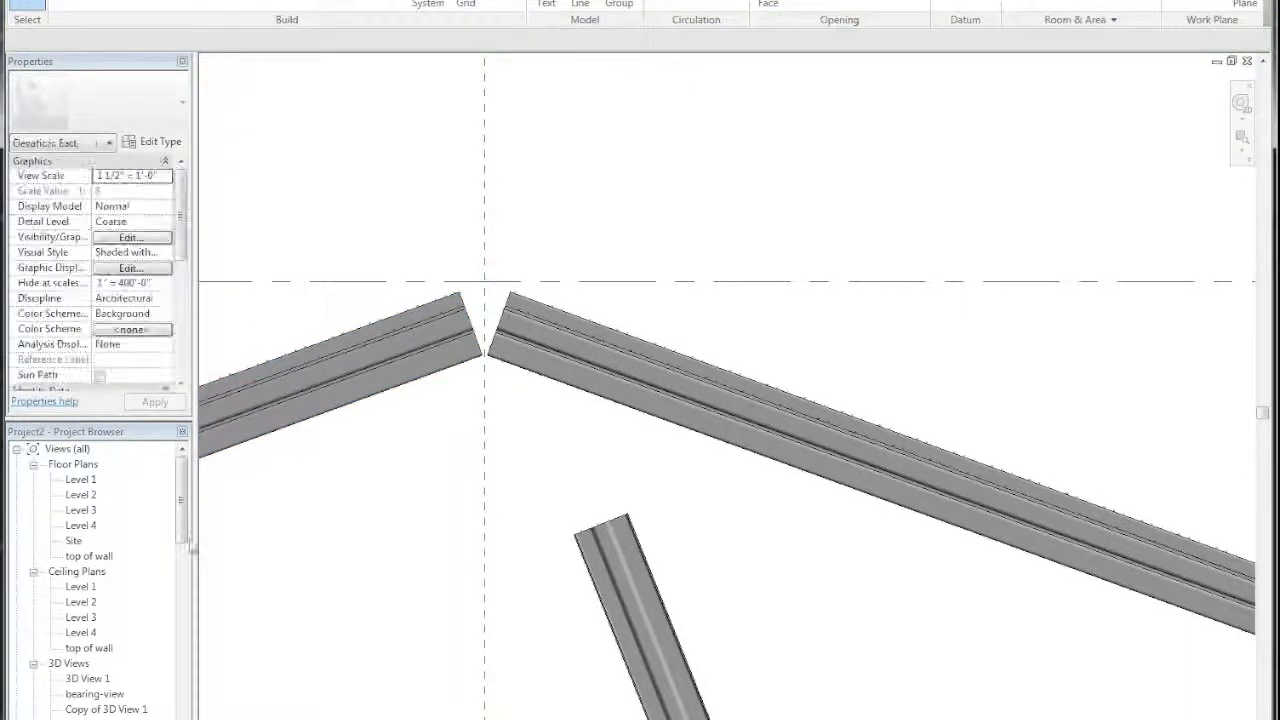
left_click(74, 555)
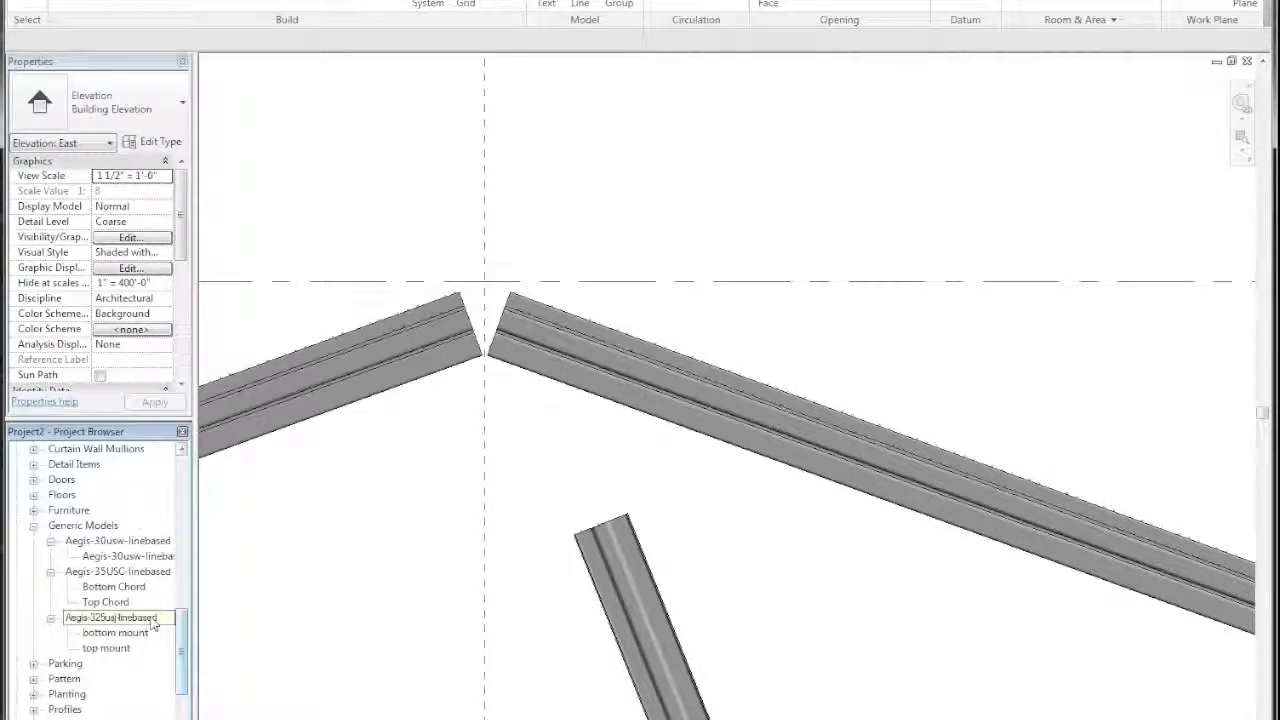
left_click(106, 648)
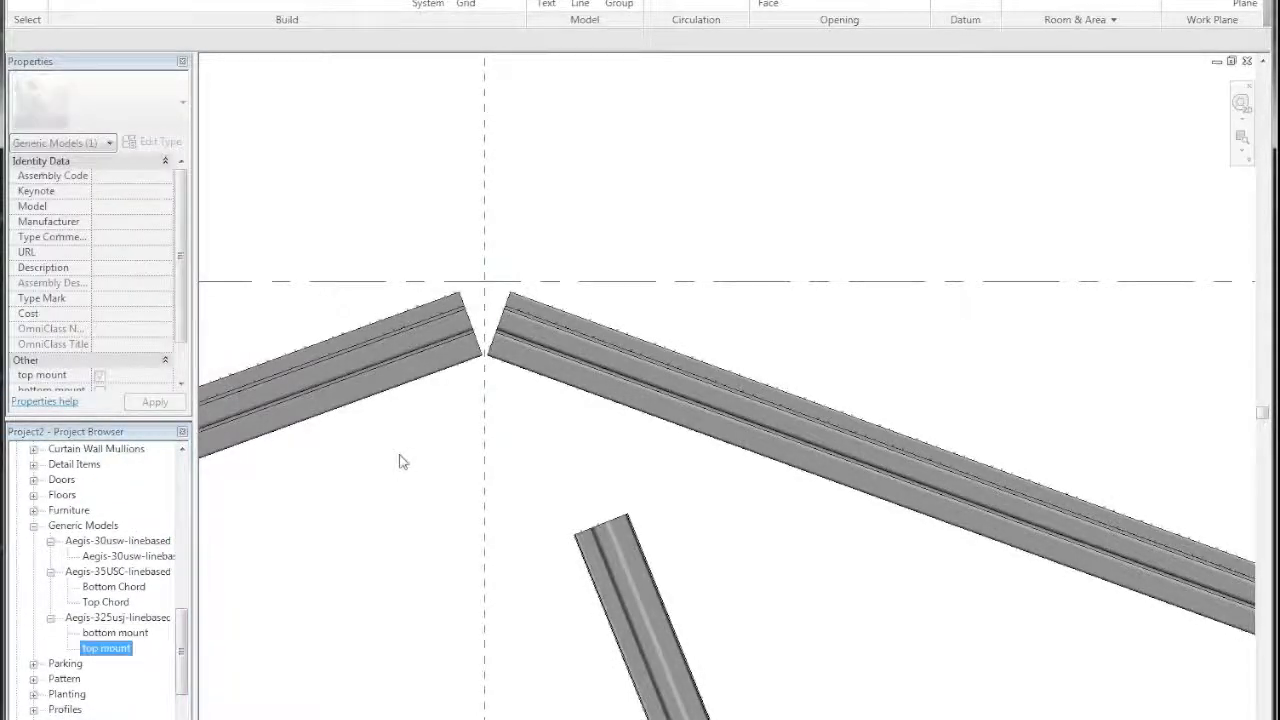